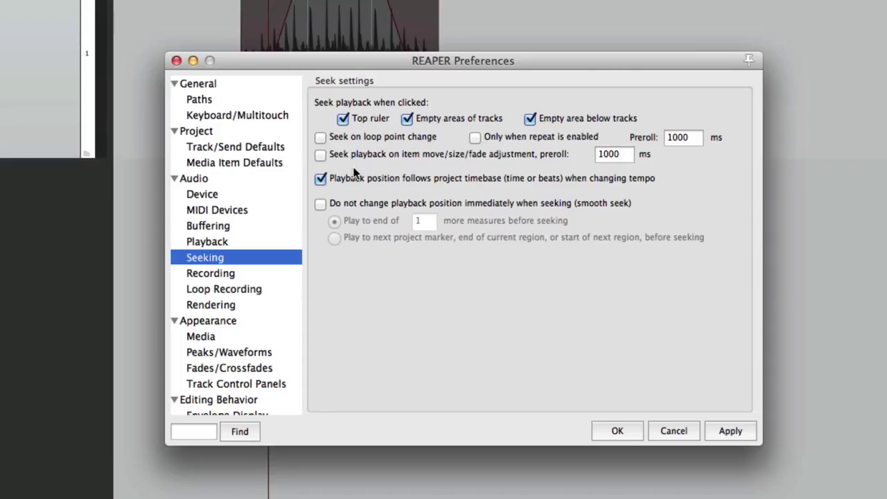
{"action": "mouse_move", "coordinate": [228, 320]}
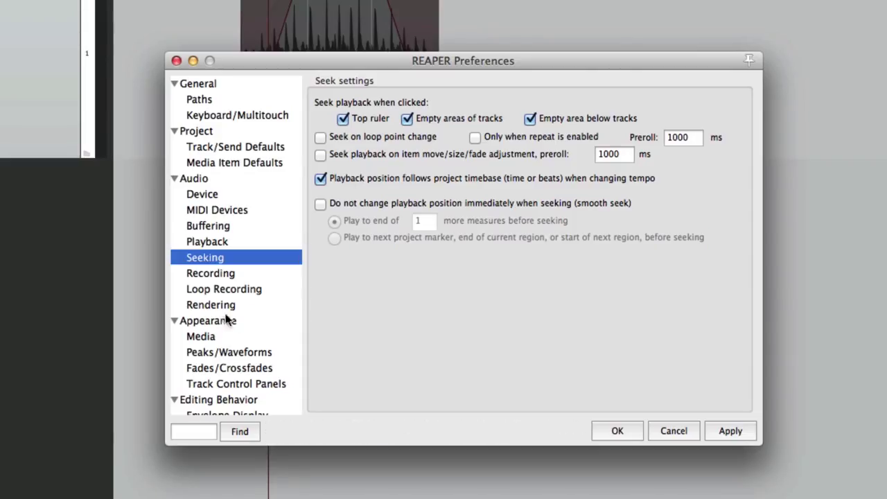
{"action": "mouse_move", "coordinate": [220, 336]}
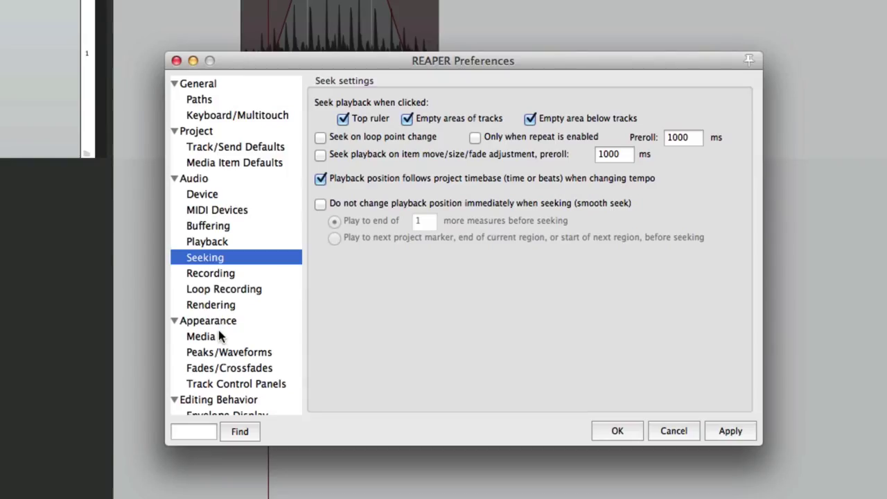
Show the Appearance > Media page in REAPER Preferences.
{"action": "left_click", "coordinate": [201, 336]}
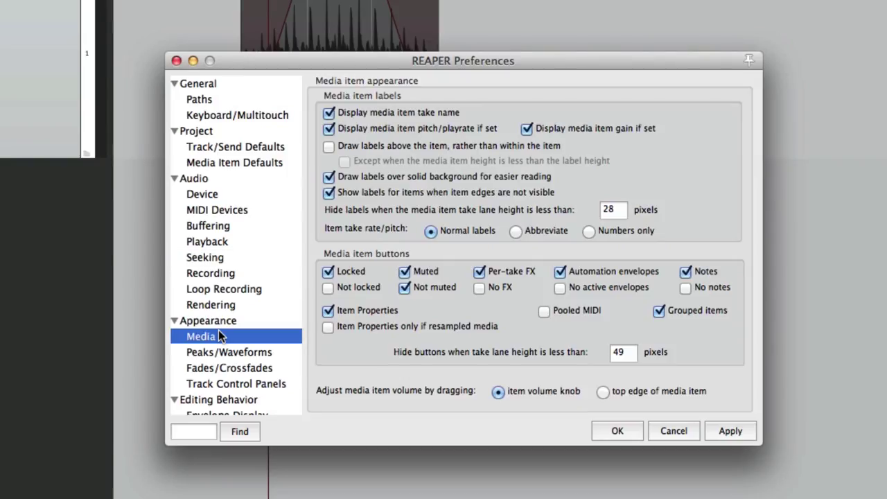
{"action": "mouse_move", "coordinate": [478, 341]}
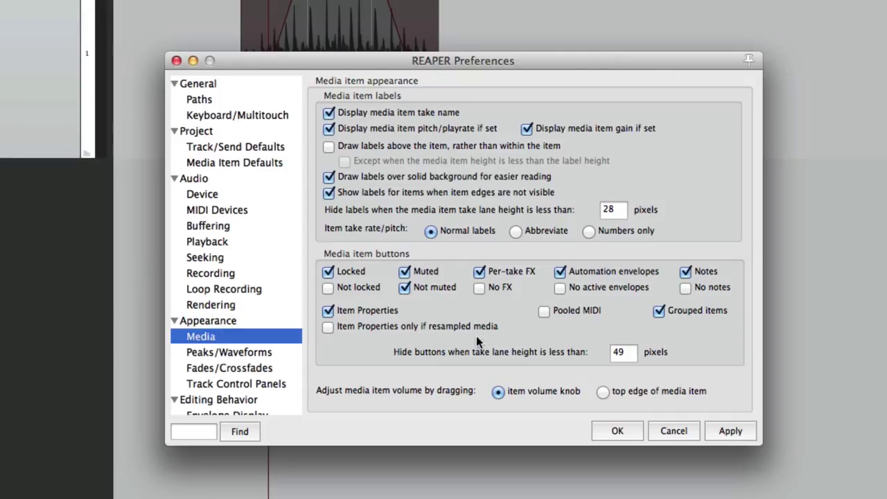
{"action": "mouse_move", "coordinate": [380, 270]}
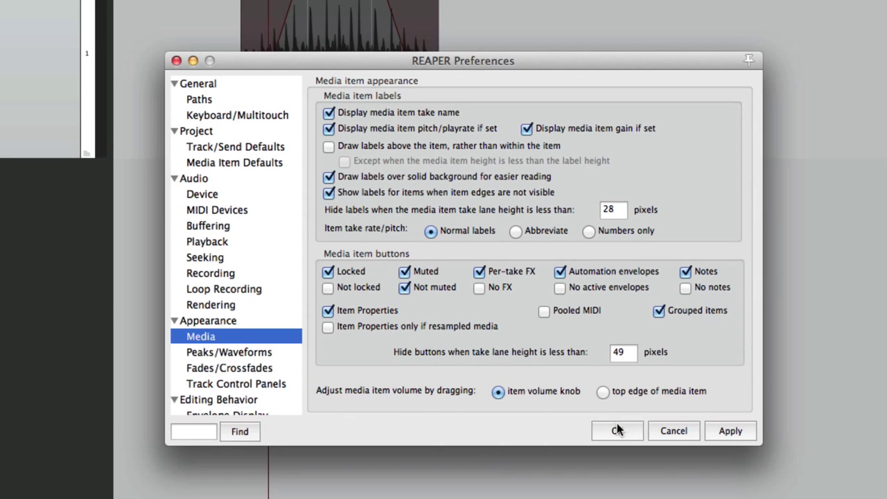
{"action": "left_click", "coordinate": [615, 431]}
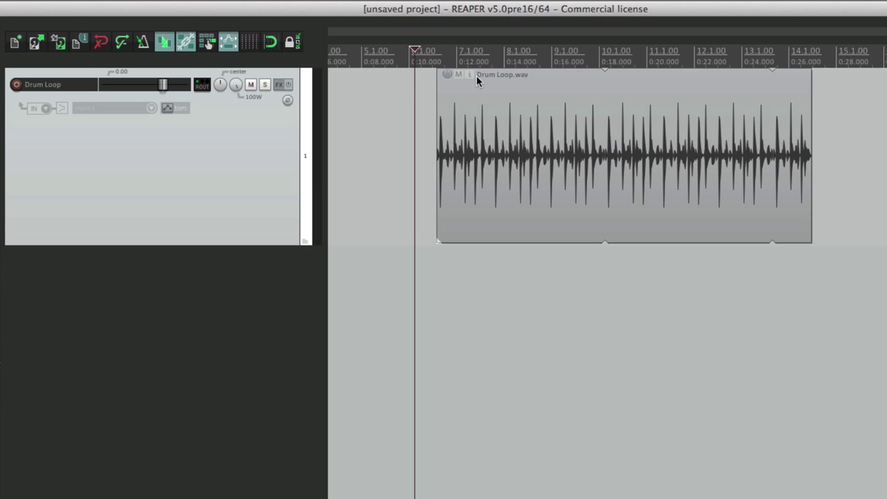
{"action": "mouse_move", "coordinate": [472, 80]}
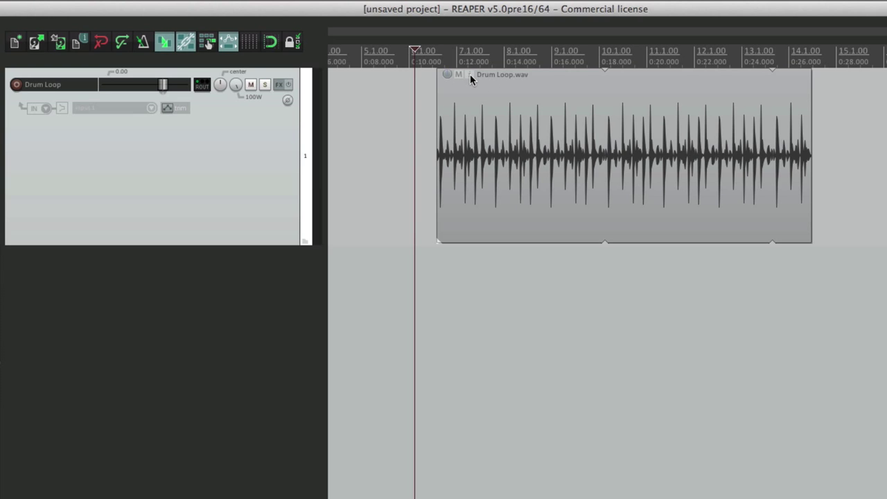
{"action": "double_click", "coordinate": [610, 152]}
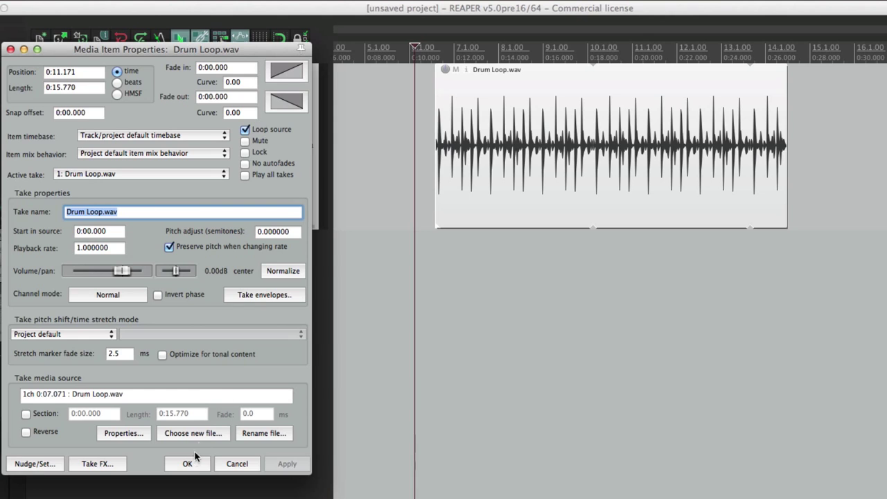
{"action": "left_click", "coordinate": [187, 463]}
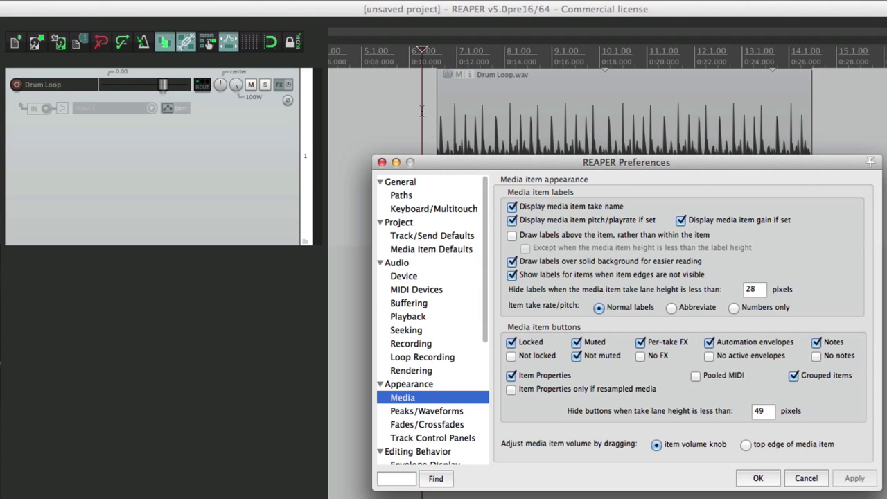
{"action": "mouse_move", "coordinate": [542, 343]}
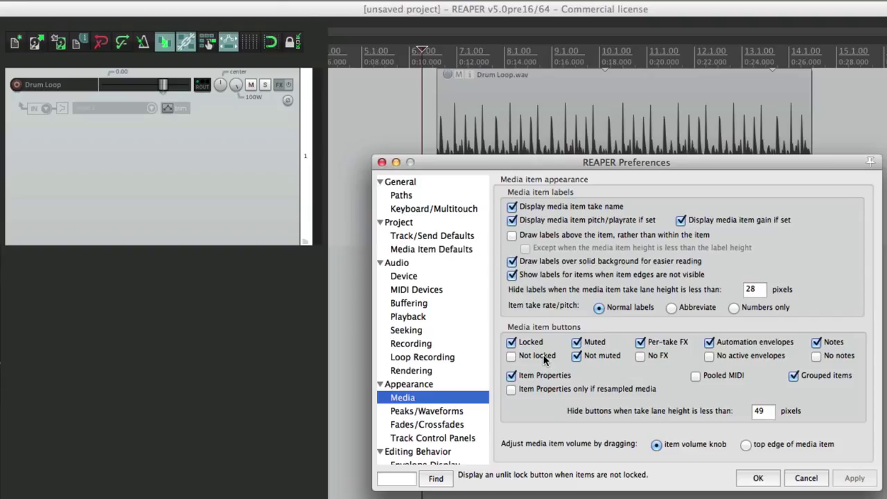
{"action": "left_click", "coordinate": [511, 354]}
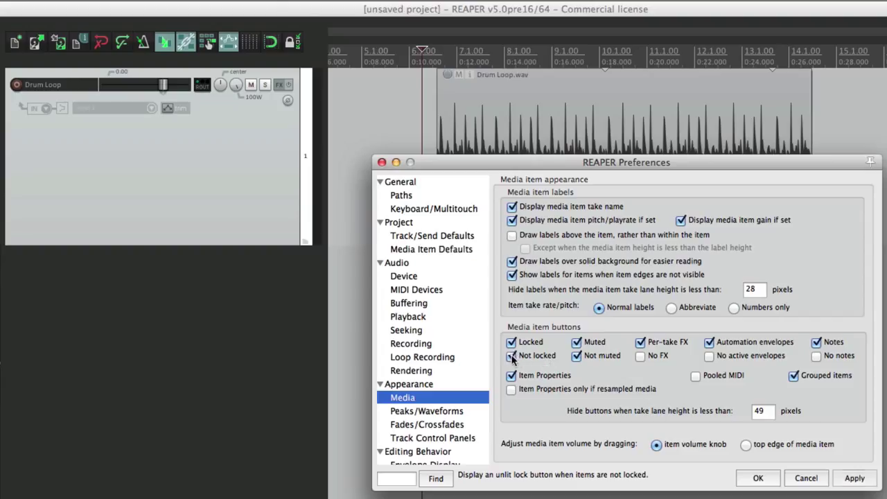
{"action": "left_click", "coordinate": [758, 478]}
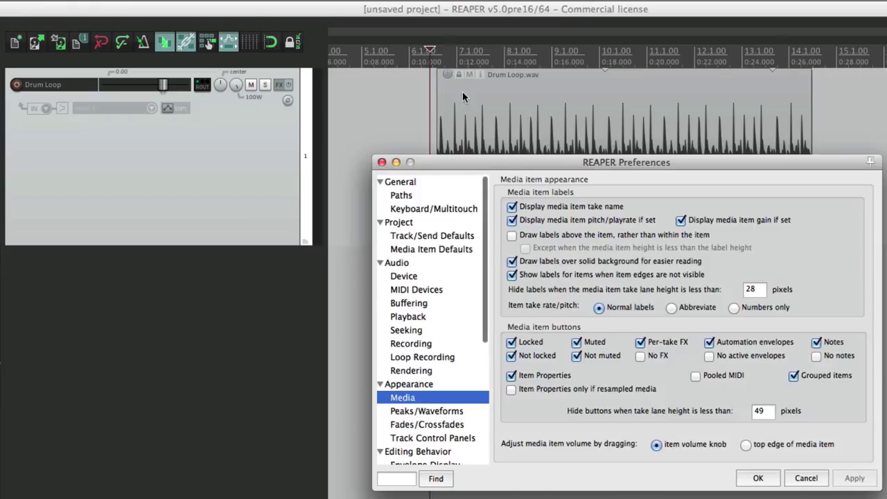
{"action": "left_click", "coordinate": [511, 355]}
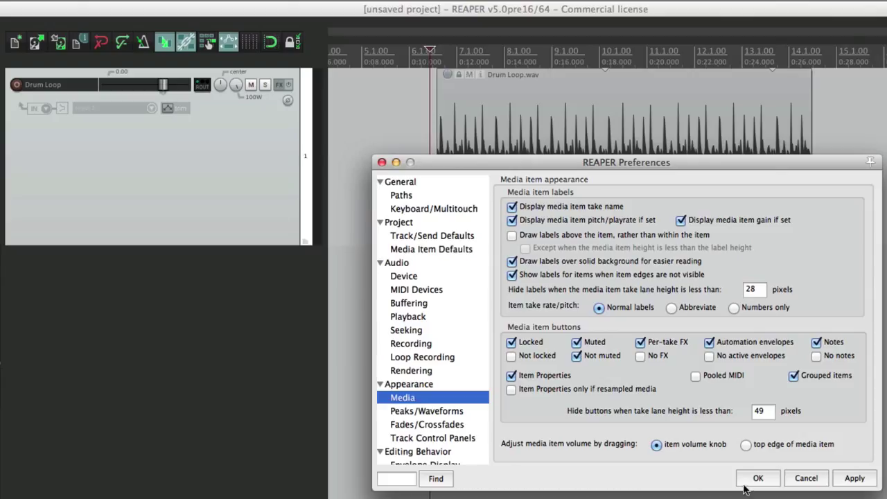
{"action": "left_click", "coordinate": [757, 477]}
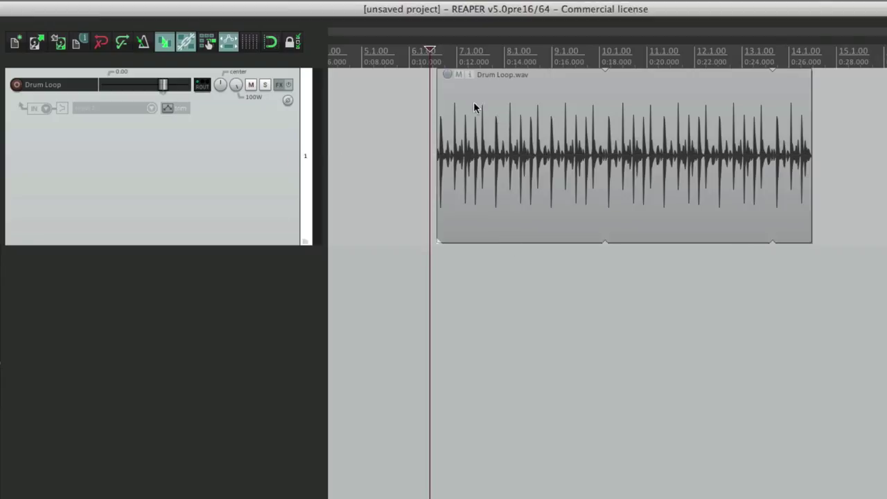
{"action": "right_click", "coordinate": [474, 107]}
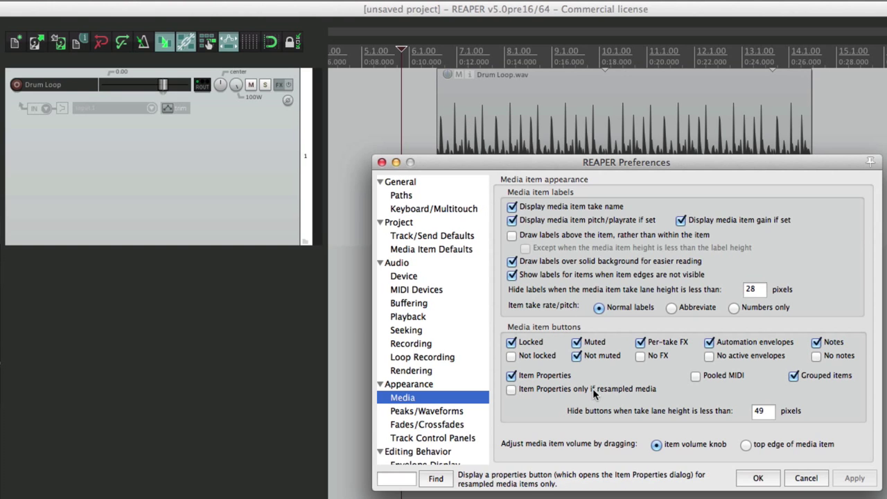
Enable the 'Not locked' and 'No FX' item button options and confirm Preferences with OK.
{"action": "left_click", "coordinate": [640, 356]}
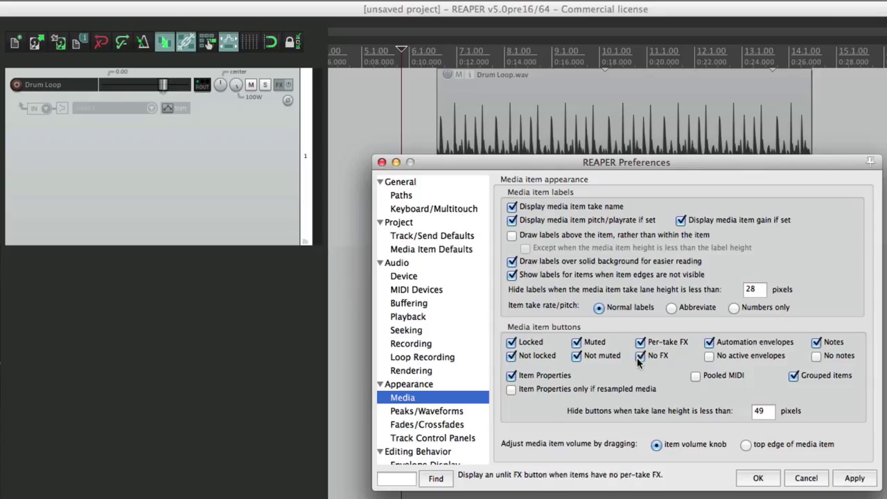
{"action": "left_click", "coordinate": [708, 356]}
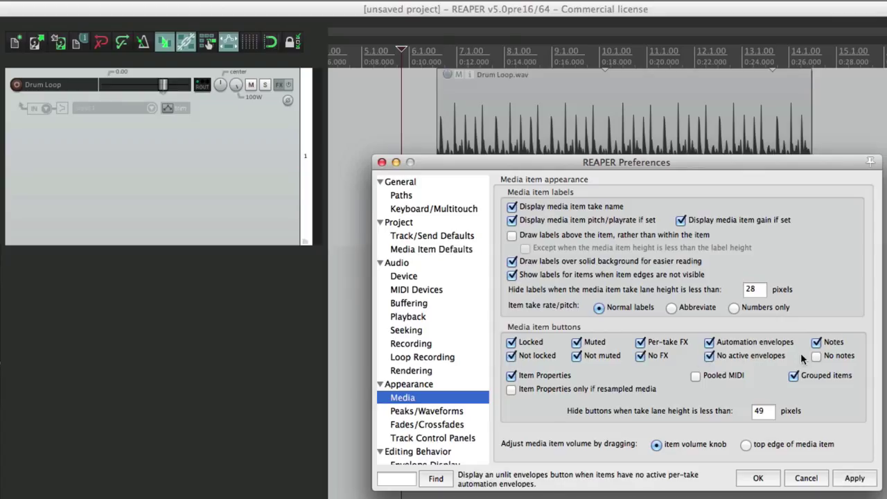
{"action": "left_click", "coordinate": [757, 477]}
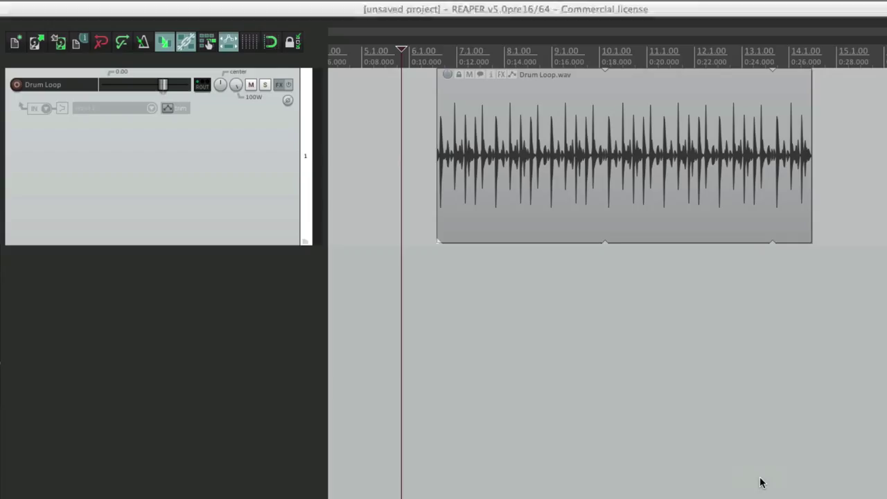
{"action": "mouse_move", "coordinate": [482, 109]}
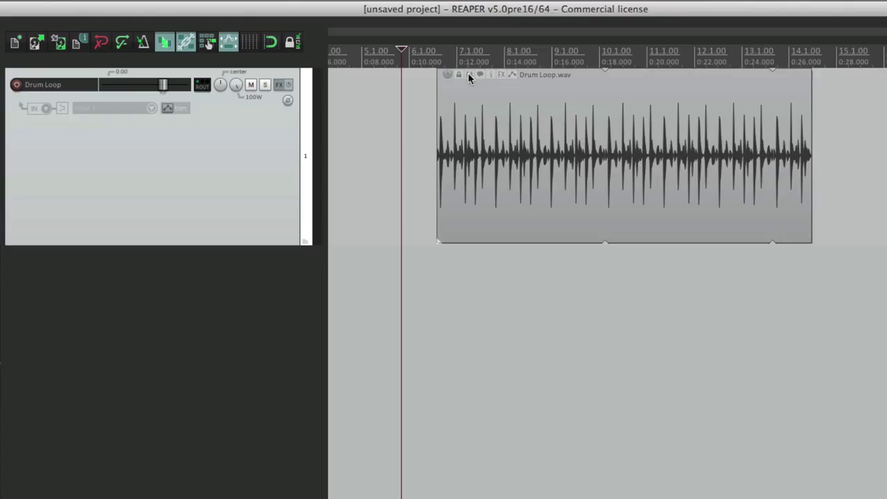
Add VST: ReaEQ (Cockos) to the Drum Loop.wav item's take FX chain.
{"action": "left_click", "coordinate": [479, 74]}
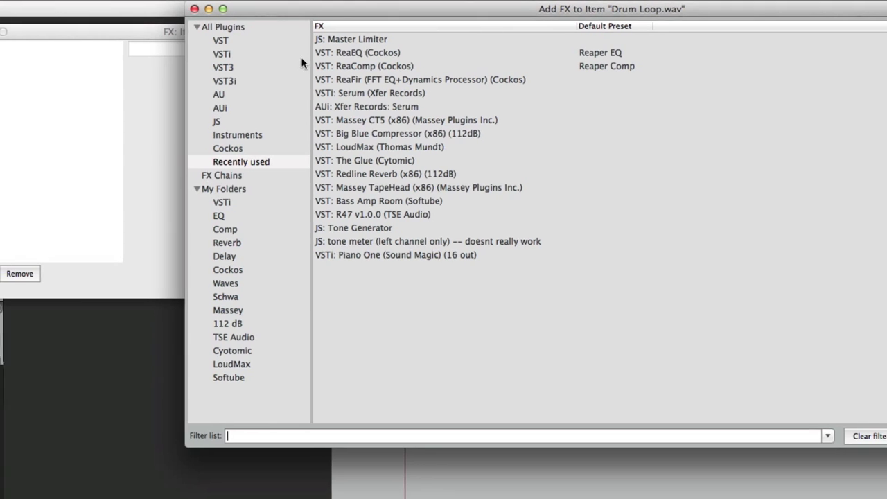
{"action": "double_click", "coordinate": [356, 53]}
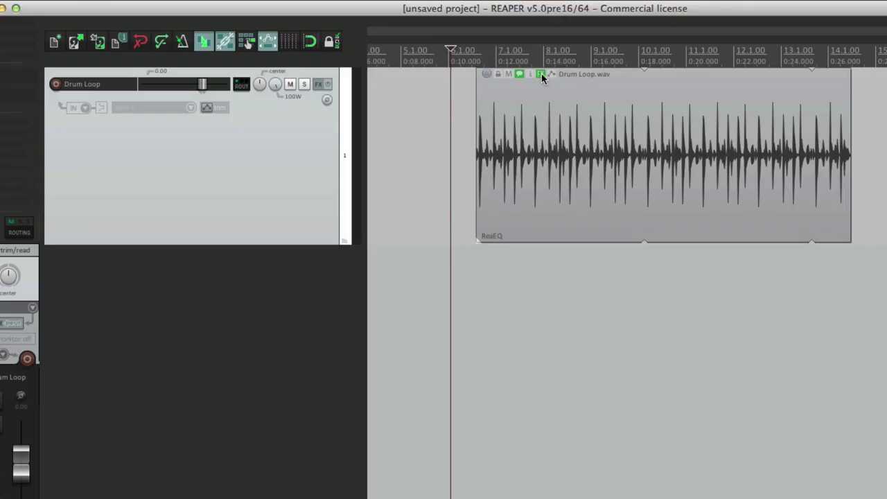
Show Volume, Pan, Mute and Pitch take envelopes on Drum Loop, then reopen the envelope list.
{"action": "left_click", "coordinate": [540, 74]}
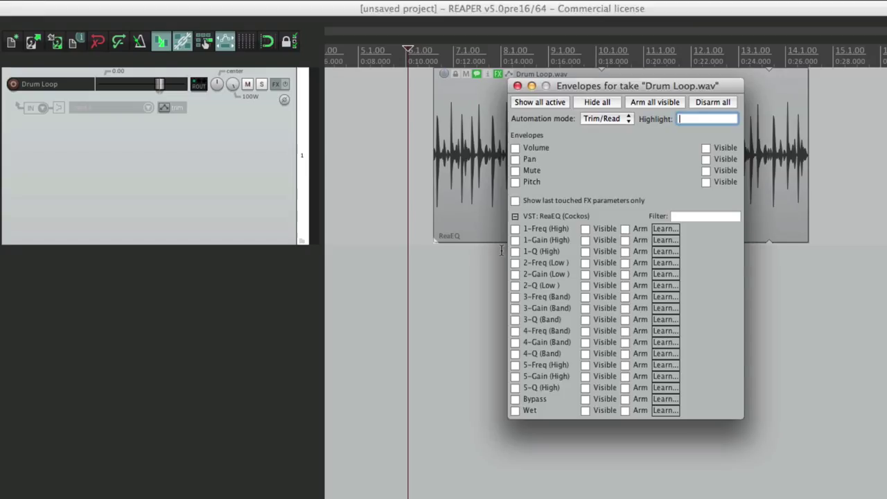
{"action": "left_click", "coordinate": [530, 159]}
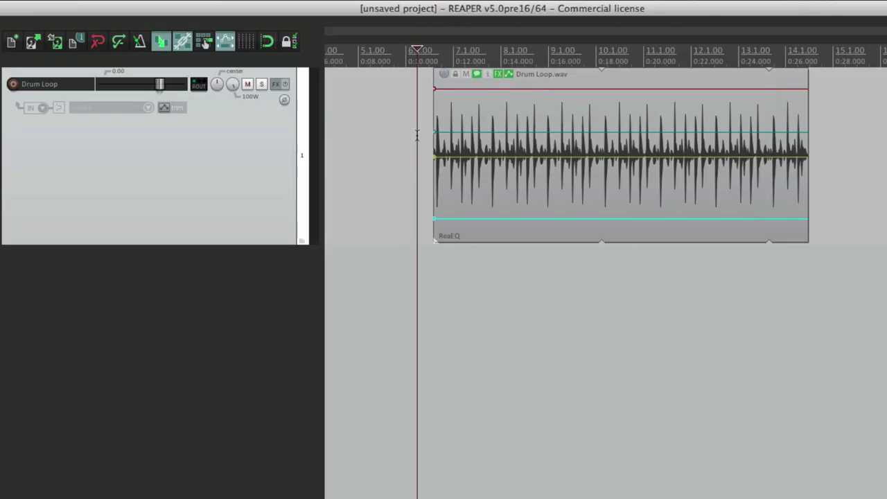
{"action": "left_click", "coordinate": [507, 74]}
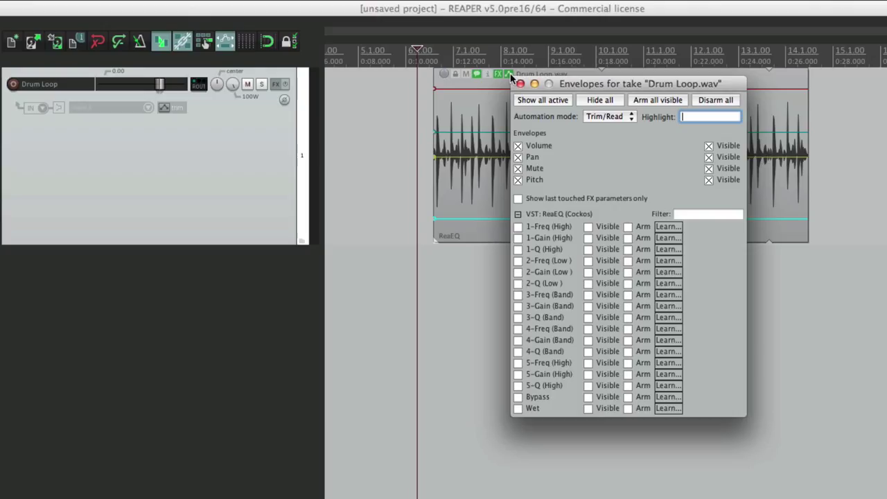
{"action": "mouse_move", "coordinate": [516, 97]}
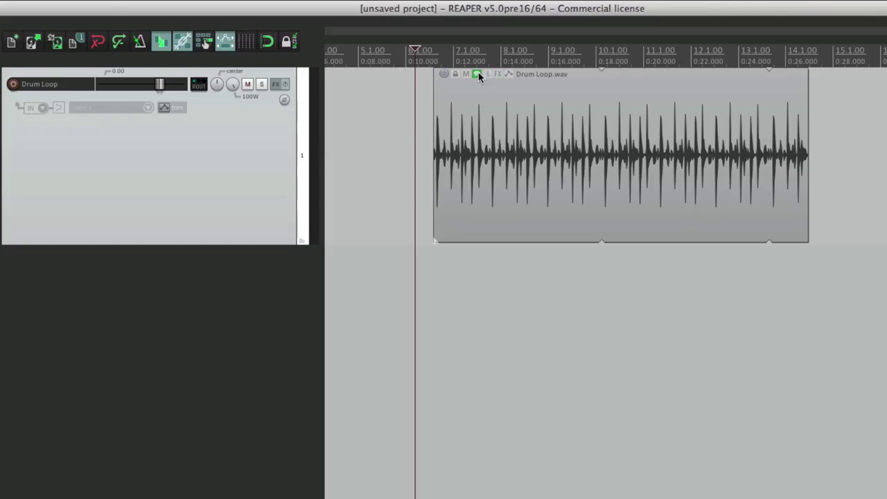
{"action": "left_click", "coordinate": [477, 74]}
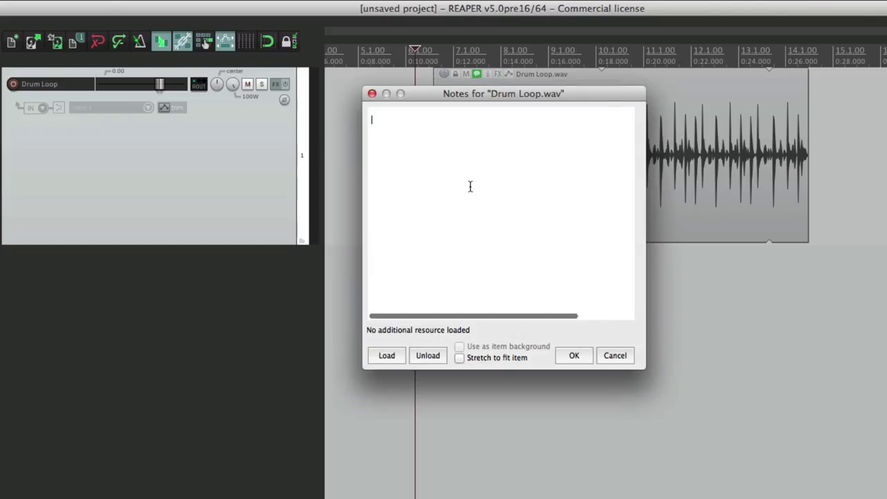
{"action": "left_click", "coordinate": [573, 355]}
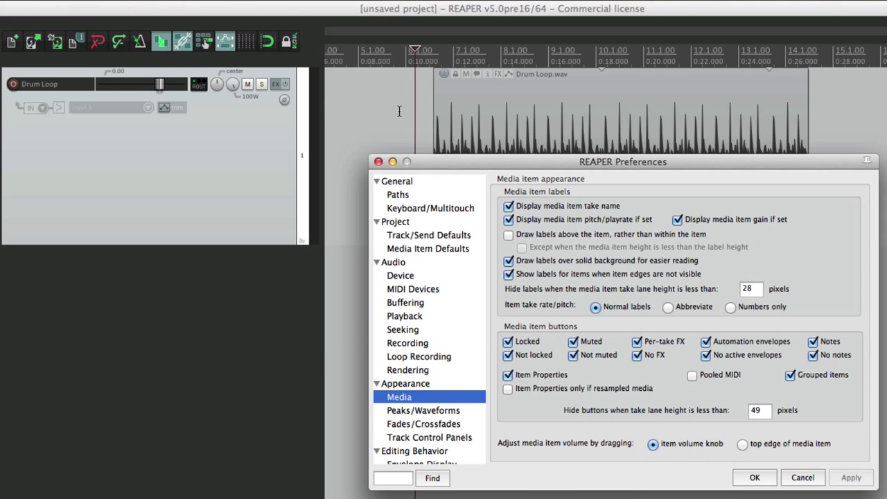
{"action": "left_click", "coordinate": [507, 355]}
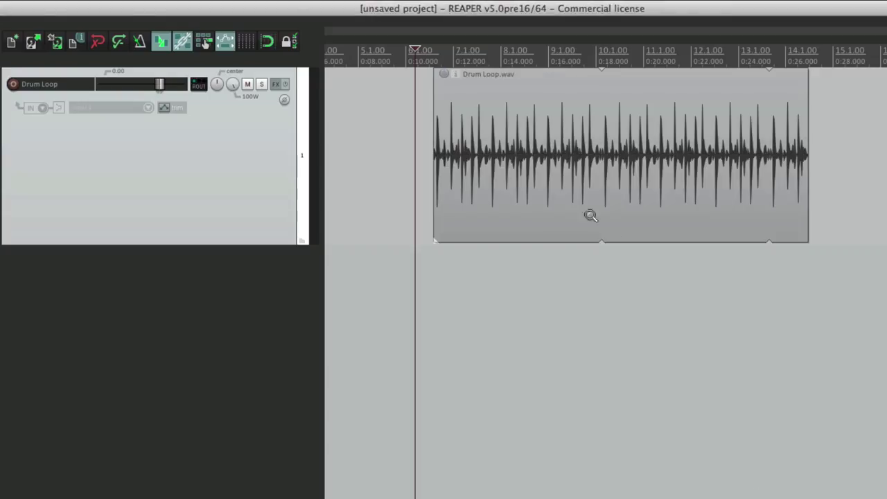
{"action": "mouse_move", "coordinate": [457, 127]}
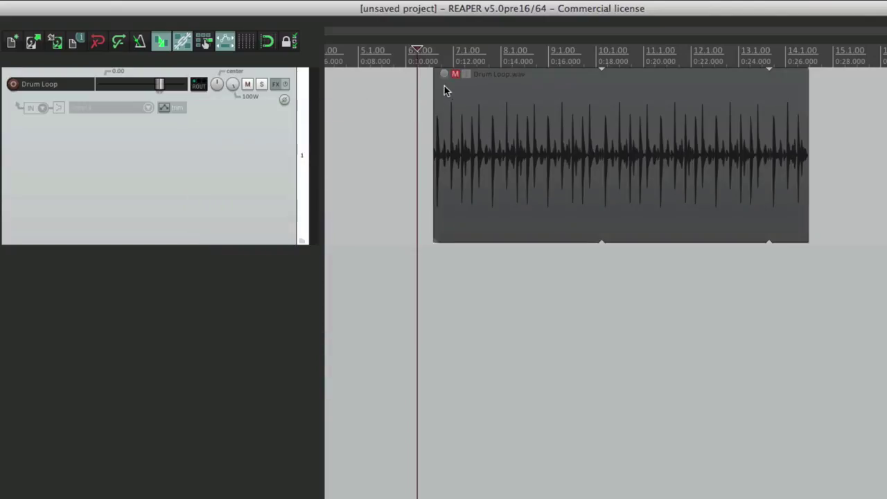
{"action": "mouse_move", "coordinate": [452, 84]}
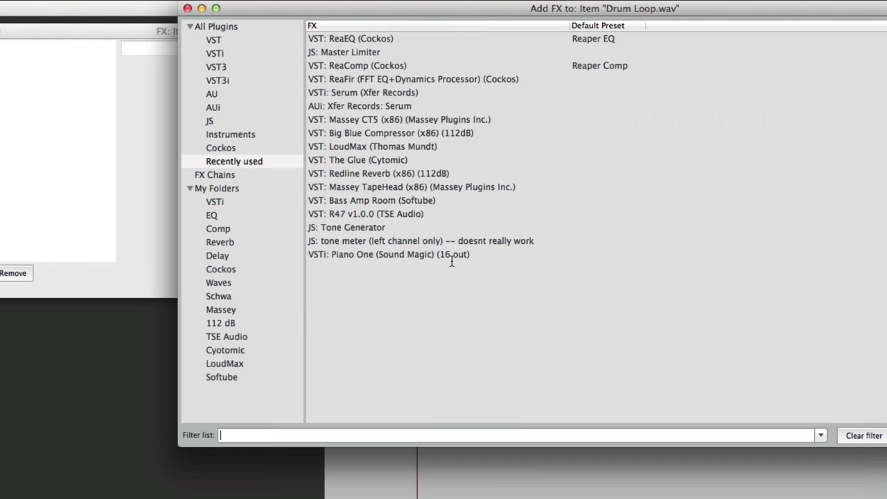
Put ReaEQ (Cockos) back on Drum Loop.wav as a take effect.
{"action": "double_click", "coordinate": [350, 38]}
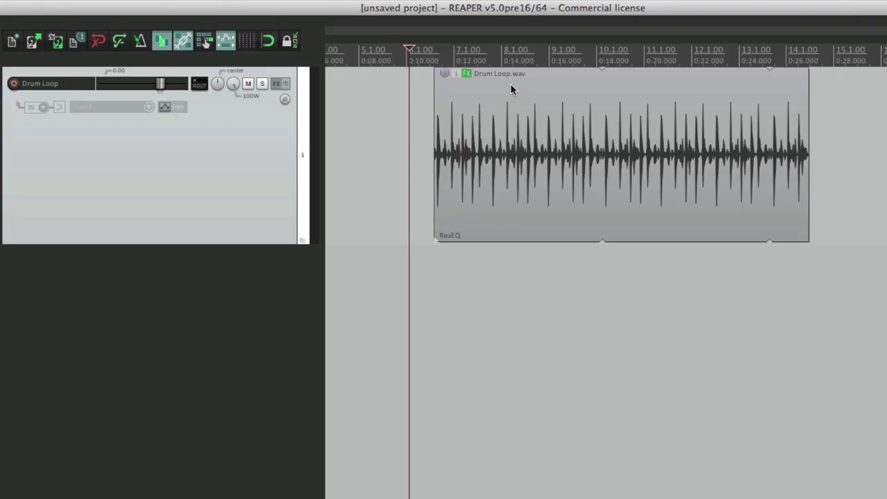
{"action": "mouse_move", "coordinate": [492, 73]}
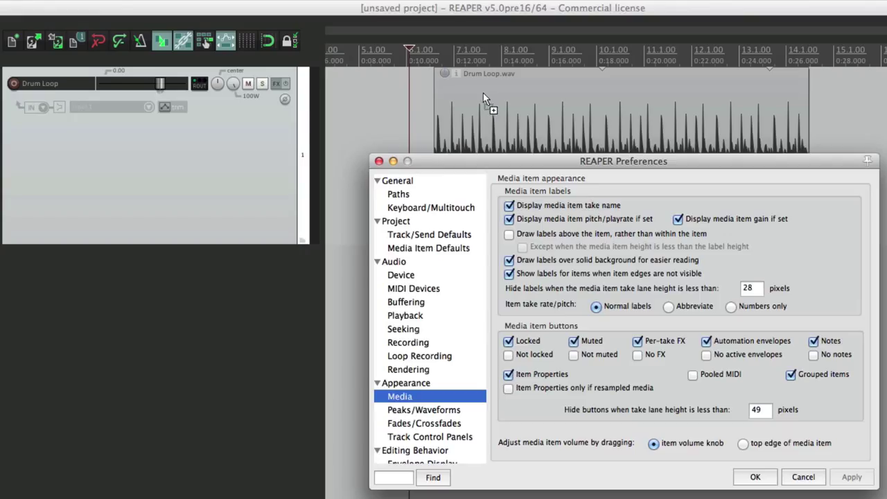
{"action": "mouse_move", "coordinate": [813, 354]}
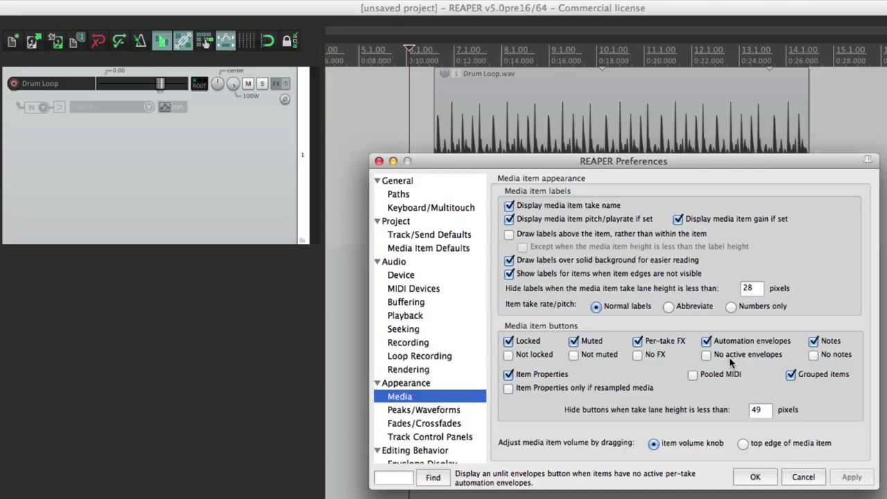
Tick 'Not muted' under Media item buttons so the mute button always appears.
{"action": "left_click", "coordinate": [705, 354]}
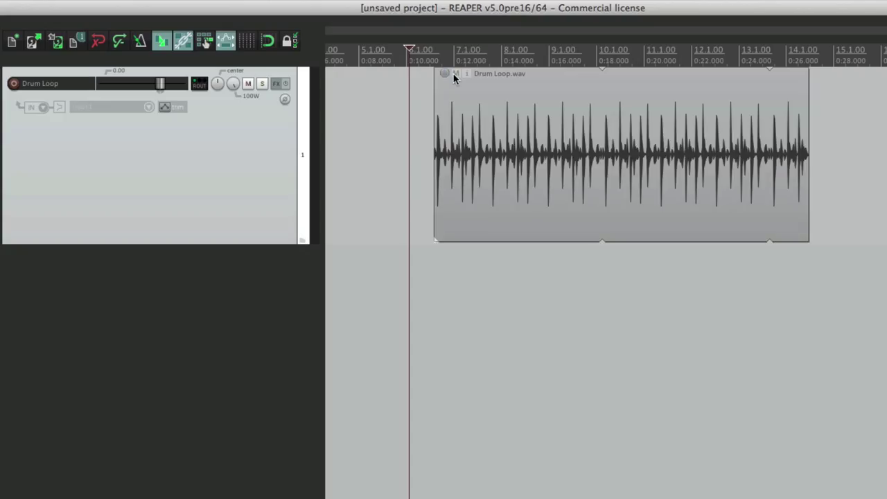
{"action": "mouse_move", "coordinate": [466, 78]}
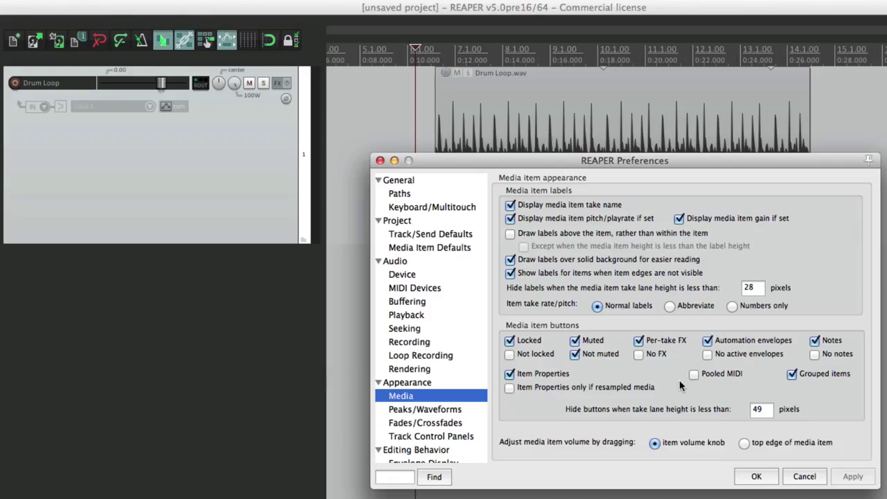
Enable 'Move edit cursor to start of time selection on time selection change' and confirm.
{"action": "left_click", "coordinate": [416, 450]}
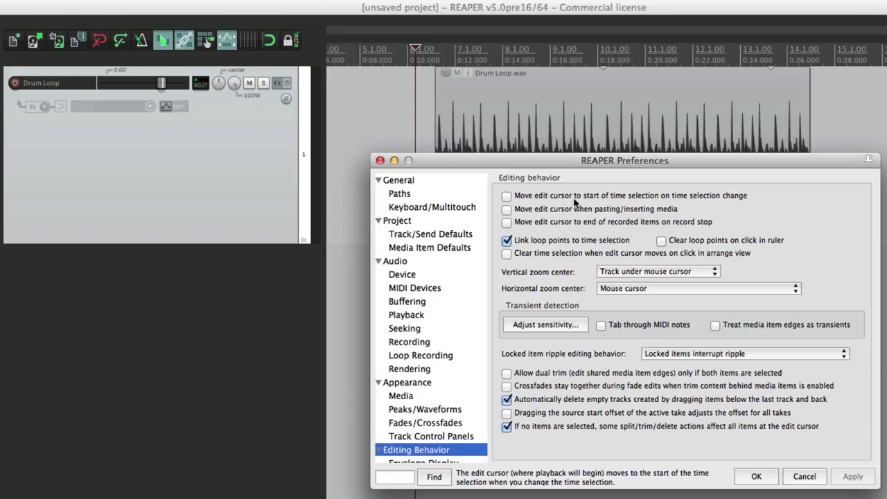
{"action": "left_click", "coordinate": [506, 195]}
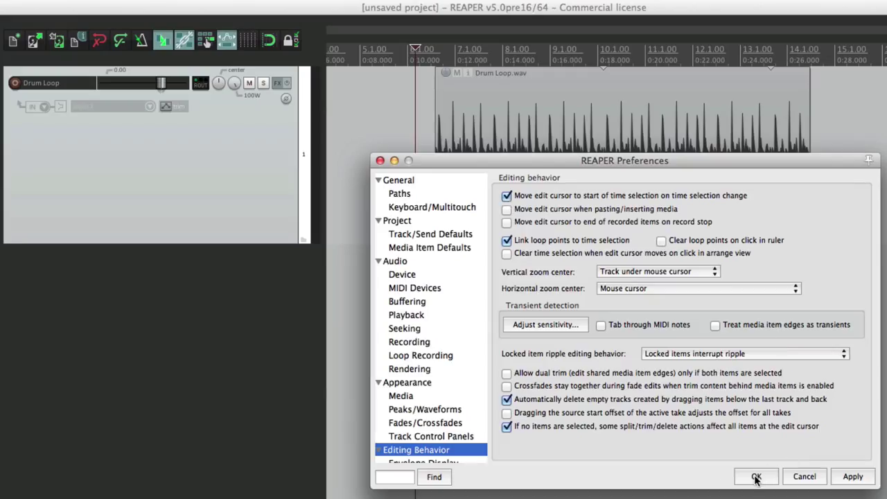
{"action": "left_click", "coordinate": [756, 476]}
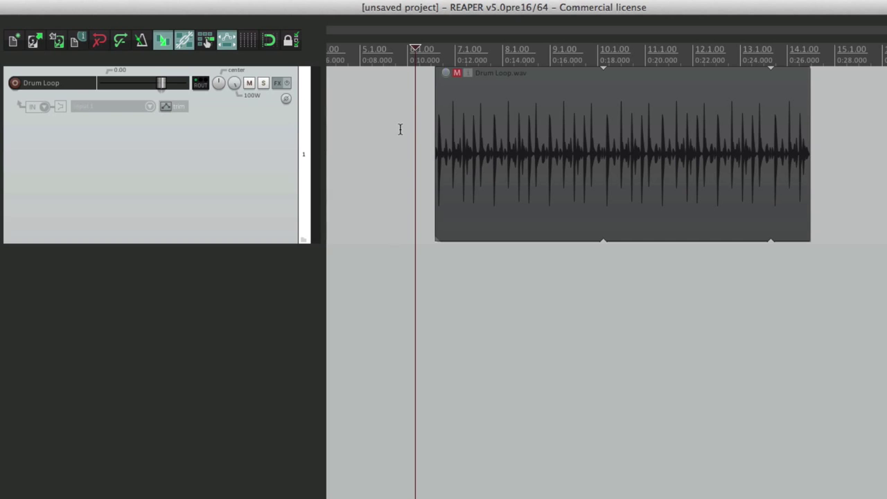
{"action": "mouse_move", "coordinate": [835, 136]}
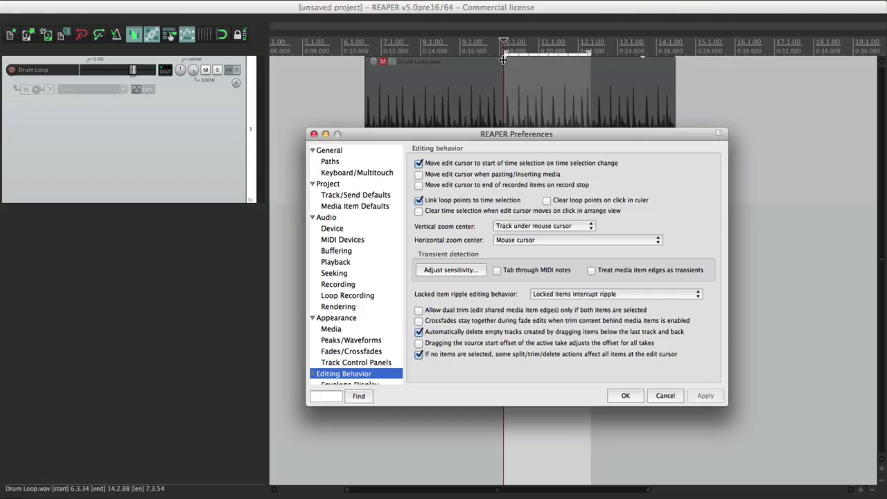
Untick 'Move edit cursor to start of time selection on time selection change' in Editing Behavior.
{"action": "left_click", "coordinate": [419, 163]}
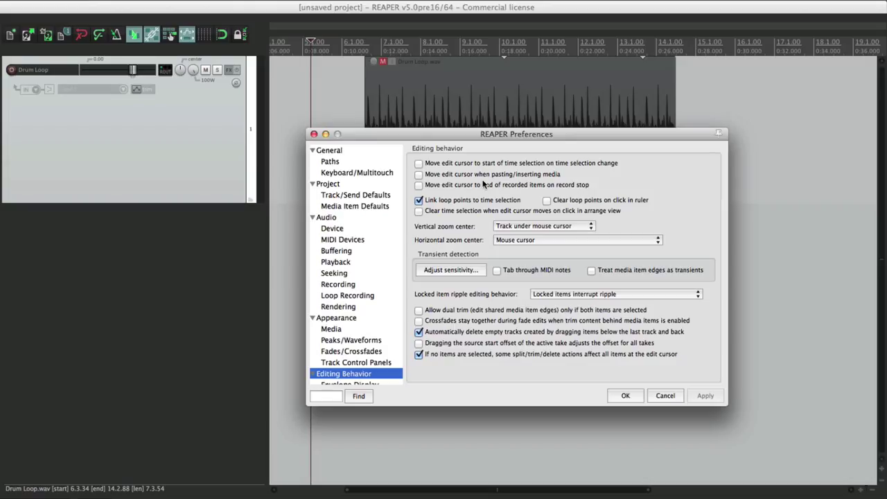
{"action": "left_click", "coordinate": [419, 174]}
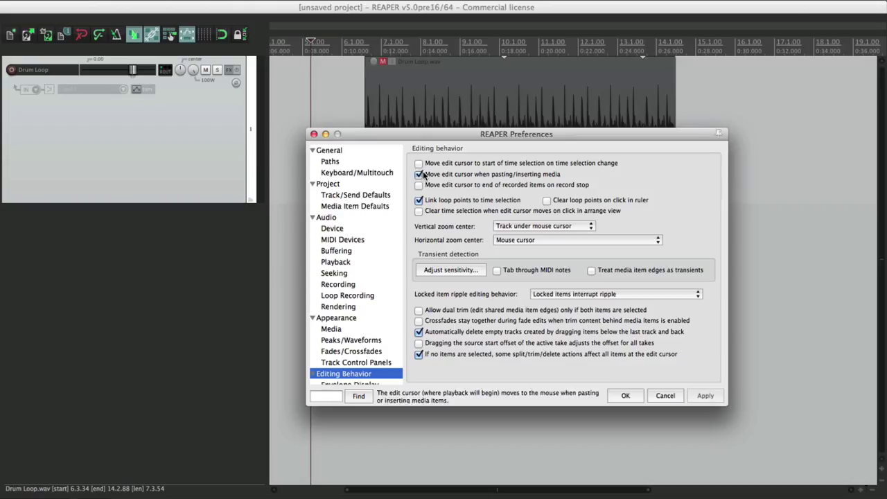
{"action": "left_click", "coordinate": [624, 395]}
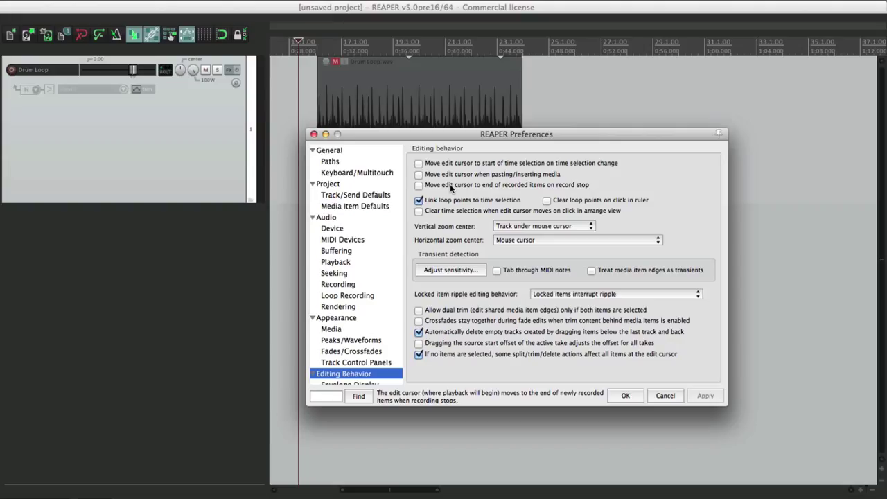
Tick 'Move edit cursor to end of recorded items on record stop'.
{"action": "left_click", "coordinate": [624, 394]}
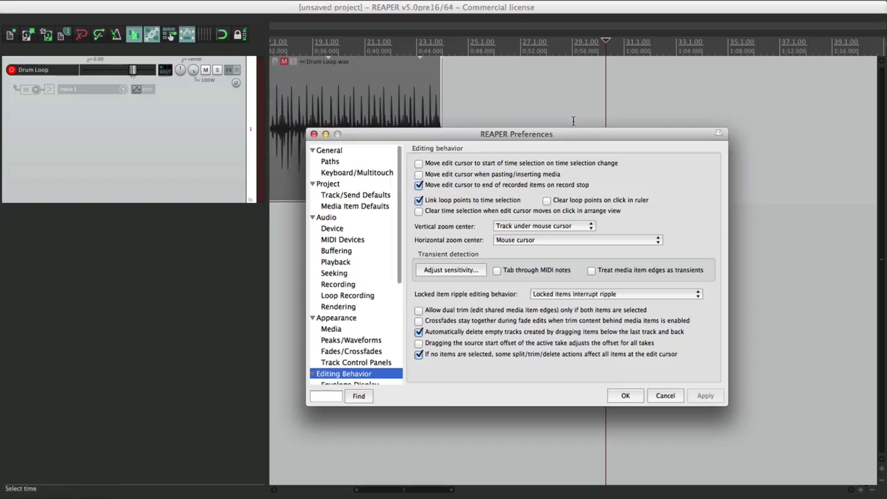
Turn off record-stop cursor movement and 'Link loop points to time selection', then confirm with OK.
{"action": "left_click", "coordinate": [418, 199]}
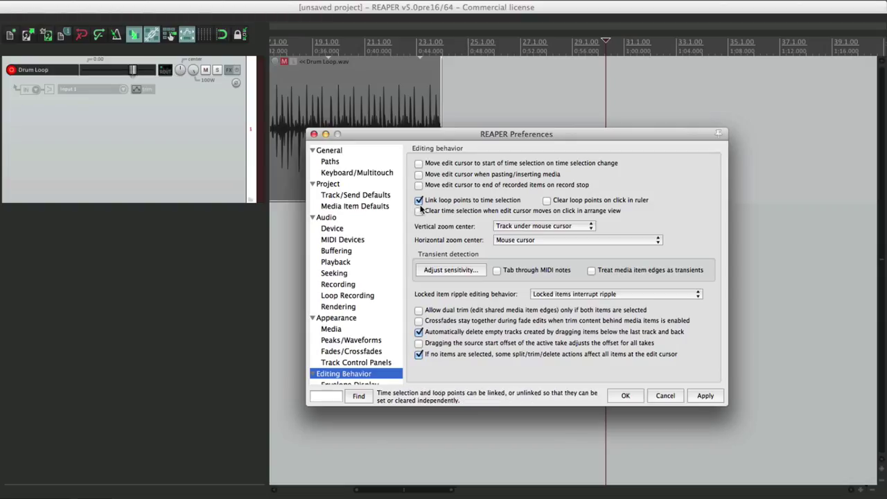
{"action": "left_click", "coordinate": [664, 395]}
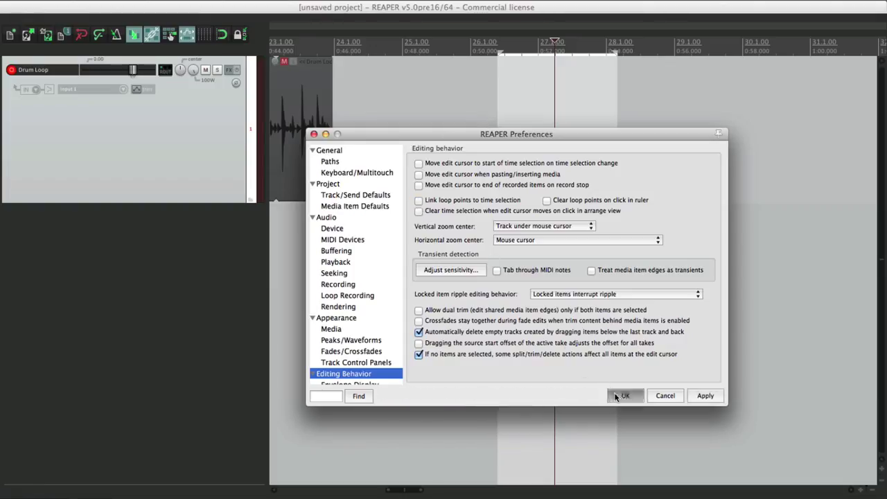
{"action": "left_click", "coordinate": [623, 395]}
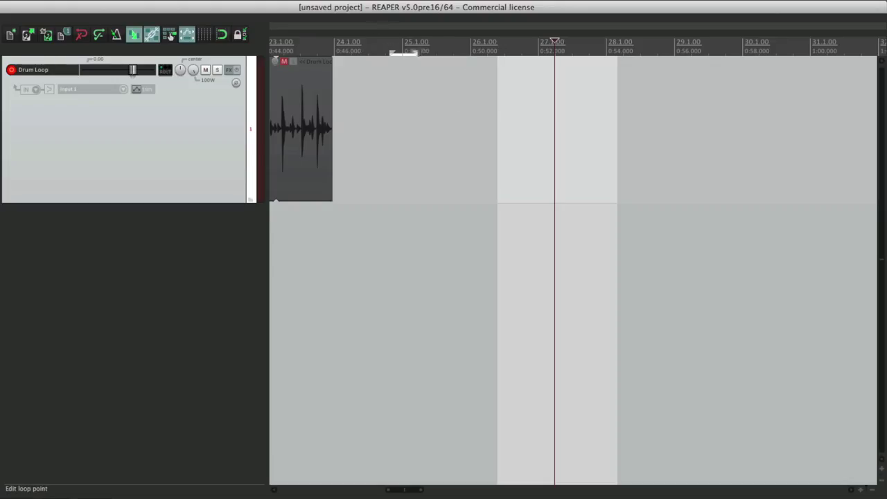
Drag the loop points in the ruler to a range apart from the time selection.
{"action": "left_click_drag", "start_coordinate": [554, 45], "coordinate": [428, 45]}
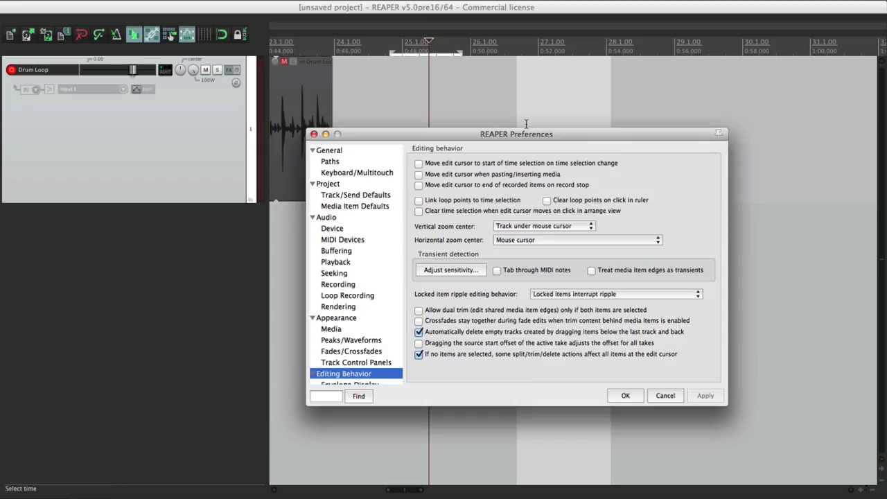
Re-enable 'Link loop points to time selection' and close the Preferences window.
{"action": "left_click", "coordinate": [419, 200]}
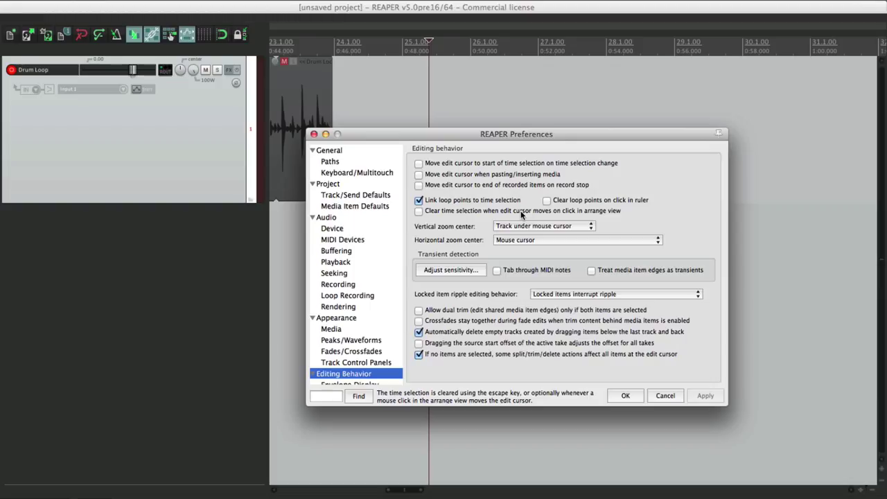
{"action": "left_click", "coordinate": [417, 210]}
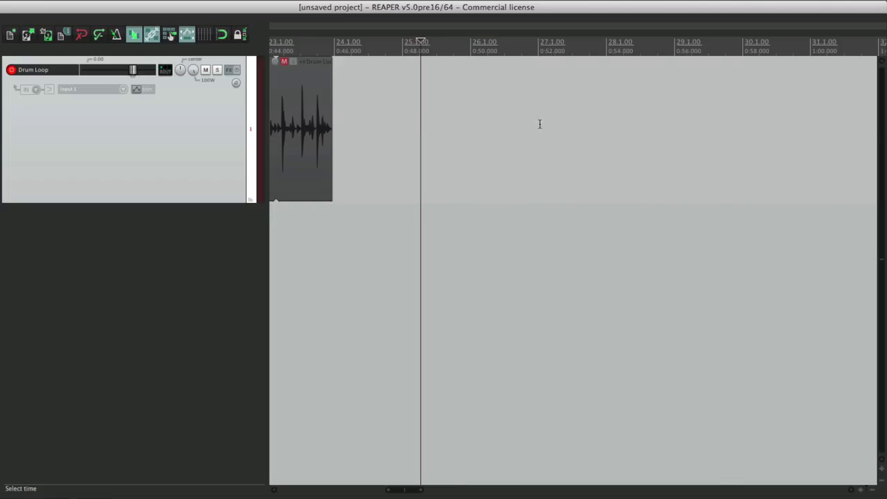
Move the edit cursor along the timeline to near bar 25.
{"action": "left_click", "coordinate": [403, 41]}
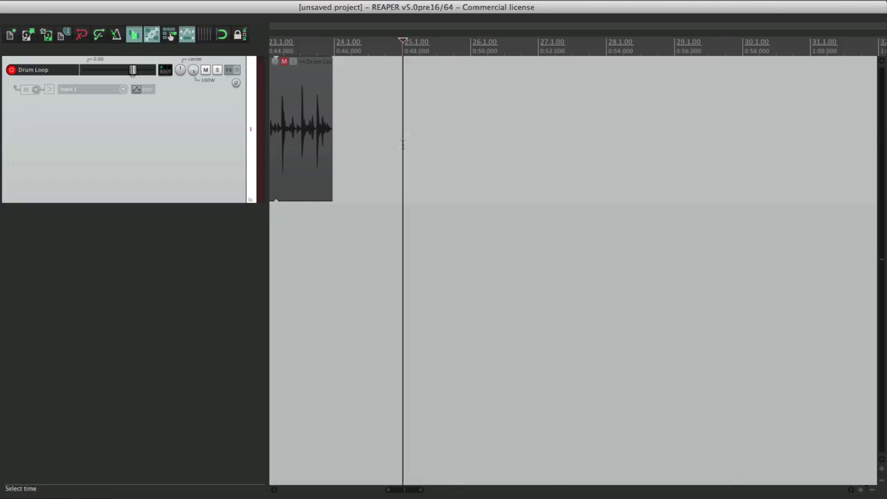
{"action": "left_click", "coordinate": [705, 45]}
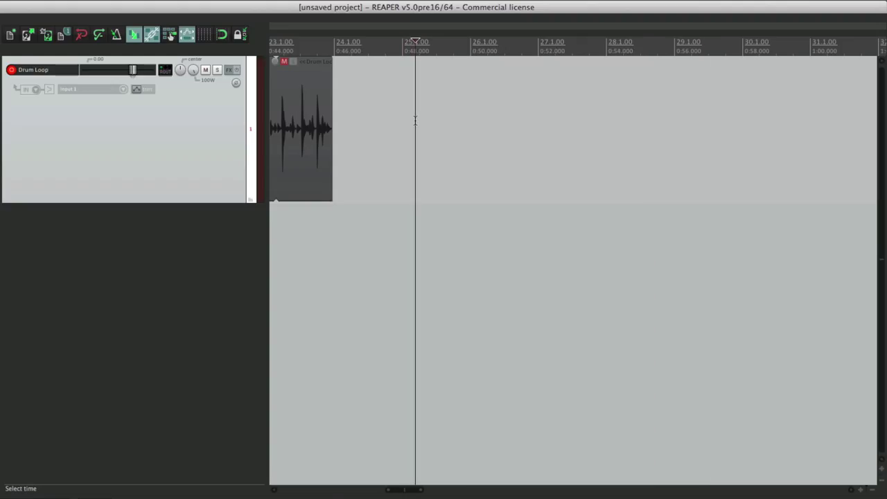
{"action": "mouse_move", "coordinate": [415, 124]}
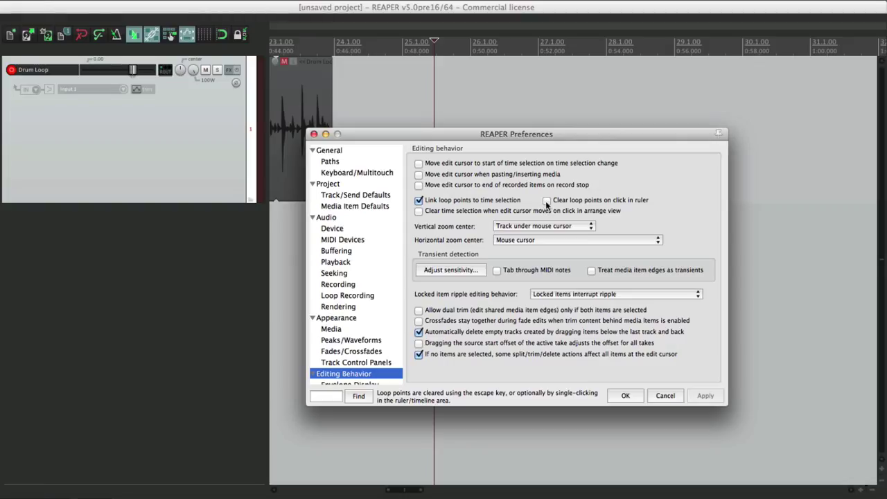
Select bars 27–29 and leave both time-selection and loop-point clearing options unticked.
{"action": "left_click", "coordinate": [624, 394]}
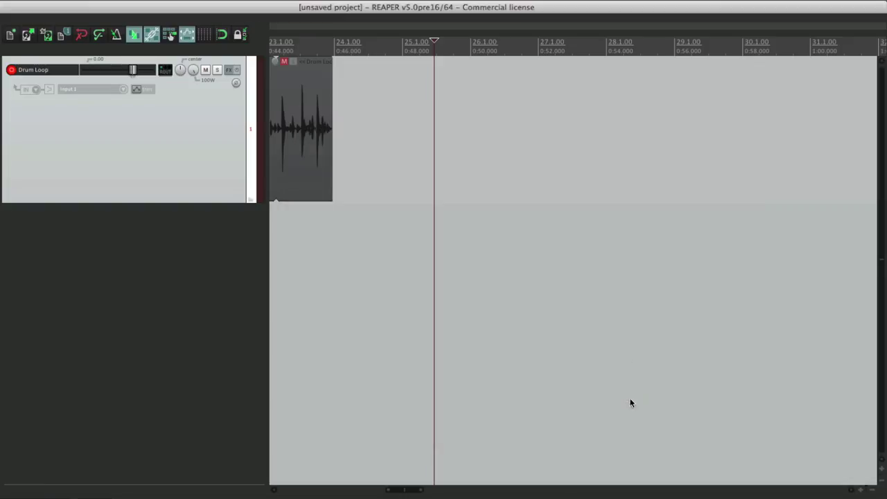
{"action": "left_click_drag", "start_coordinate": [511, 45], "coordinate": [697, 45]}
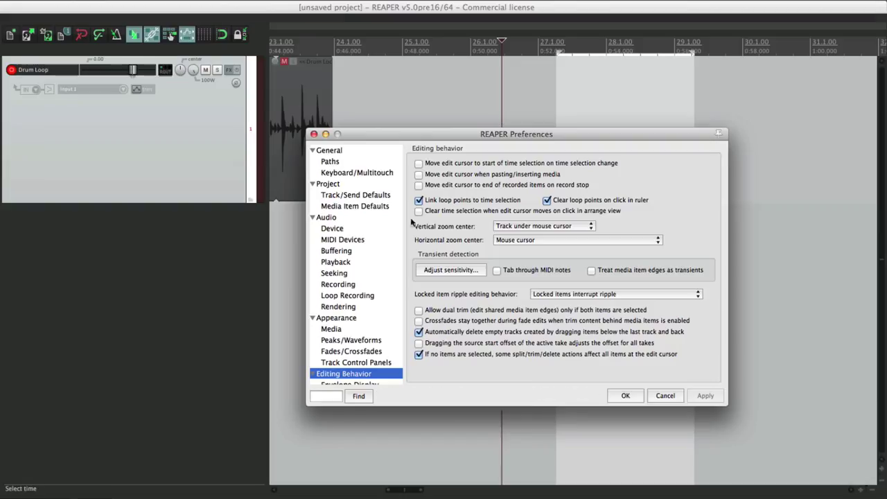
{"action": "left_click", "coordinate": [418, 211]}
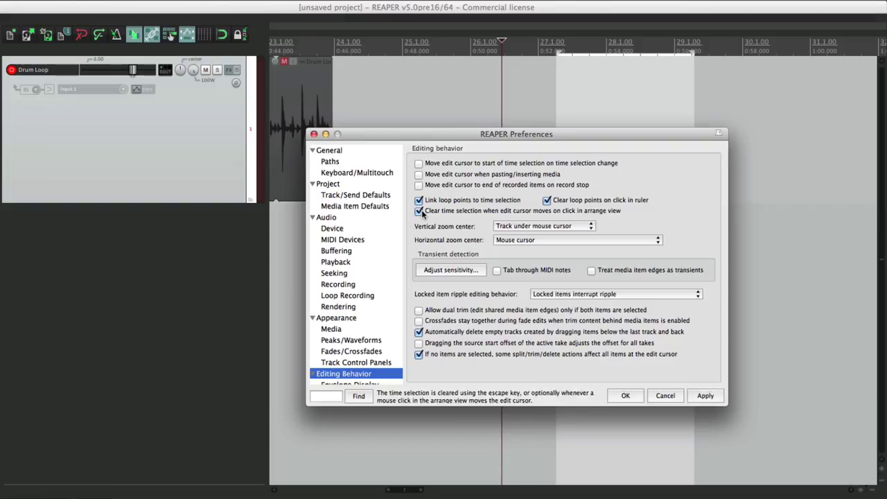
{"action": "left_click", "coordinate": [418, 210]}
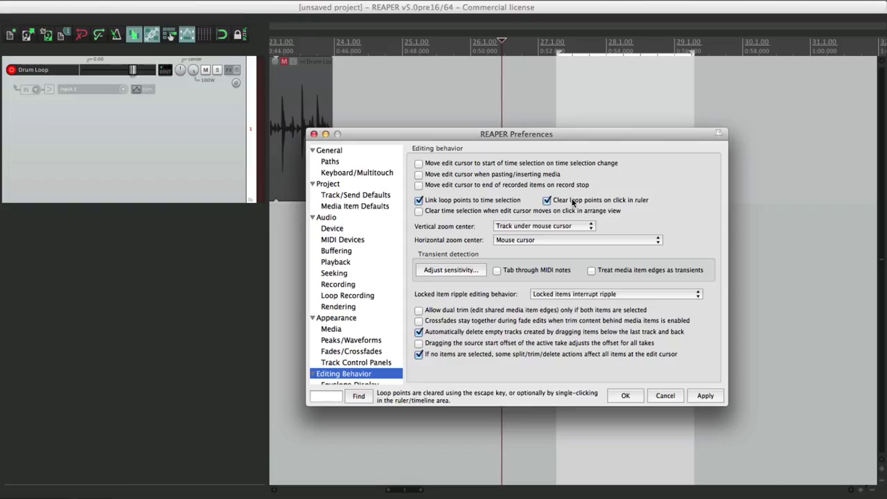
{"action": "left_click", "coordinate": [546, 200]}
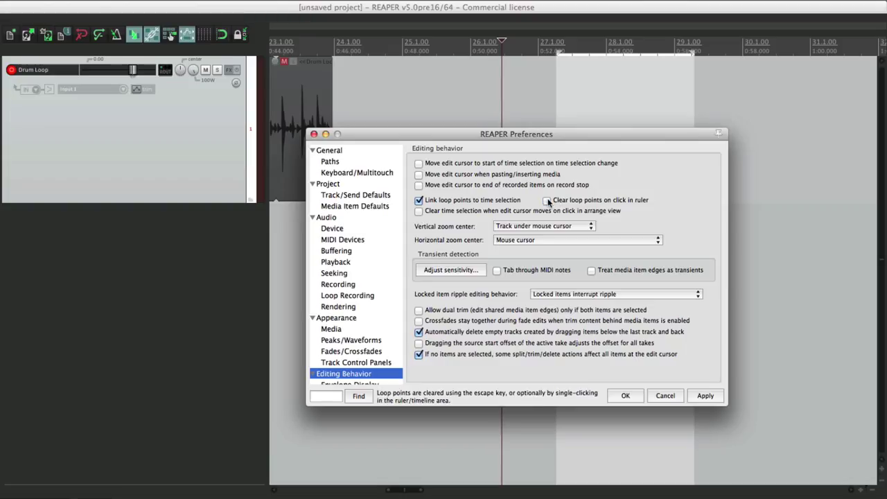